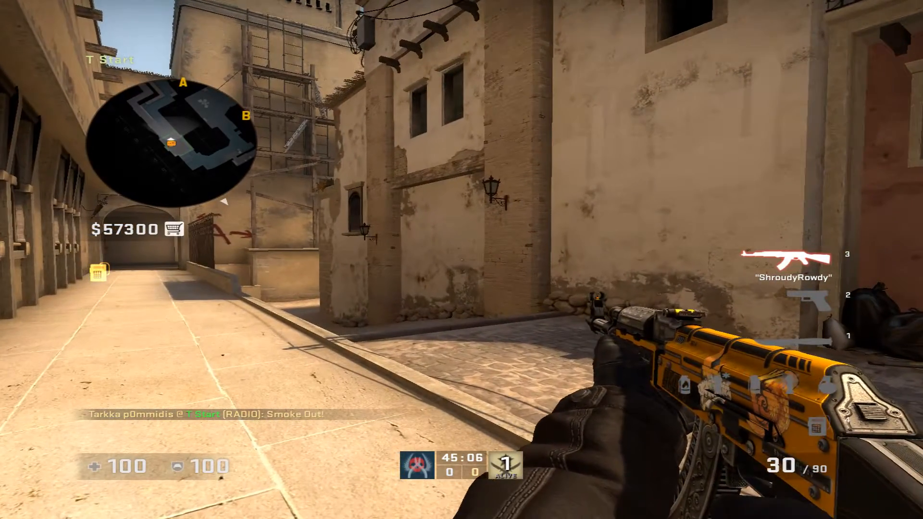
Leave CS:GO so the grenade crosshair config in Notepad++ shows on the desktop
key(5)
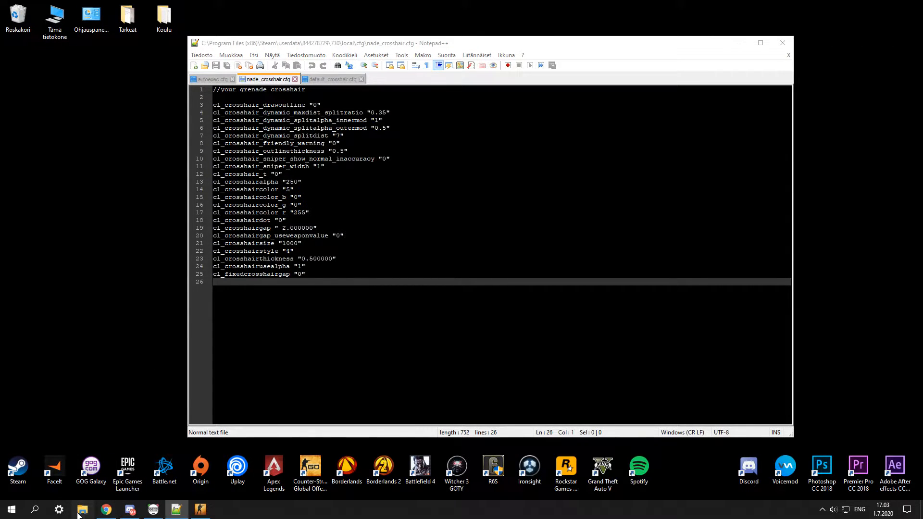
Show the cfg folder, then autoexec.cfg's lineup crosshair section for smoke and molotov
click(83, 510)
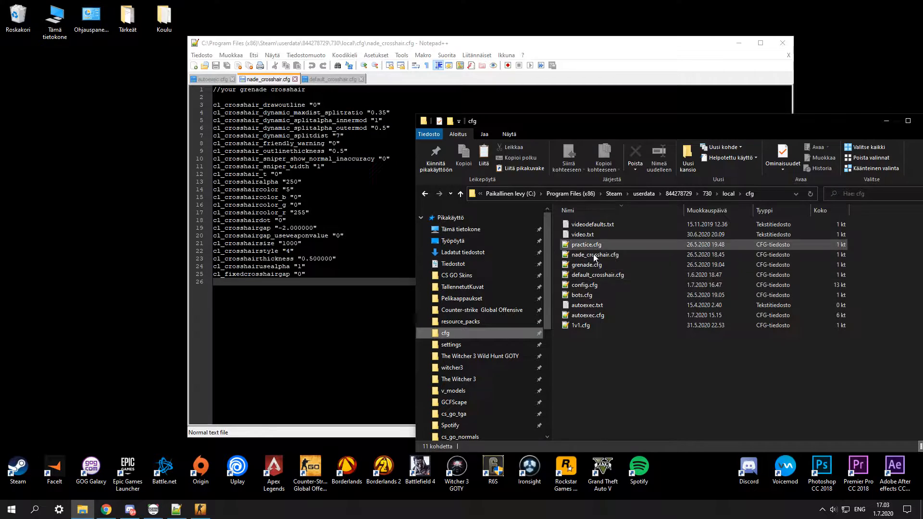
click(587, 315)
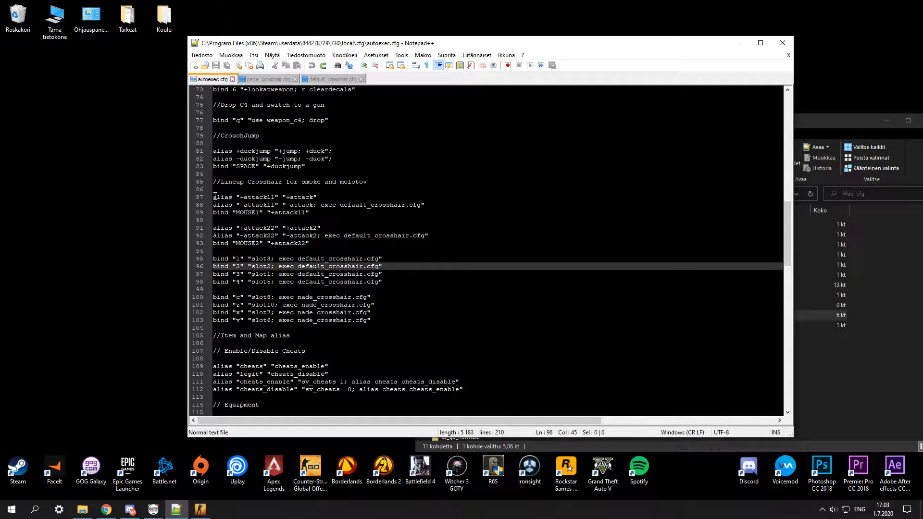
drag(213, 196, 385, 313)
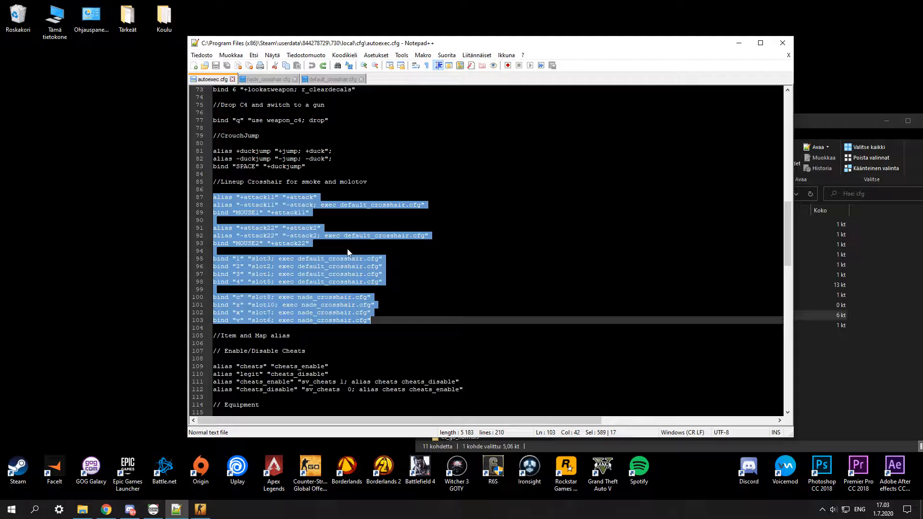
mouse_move(399, 250)
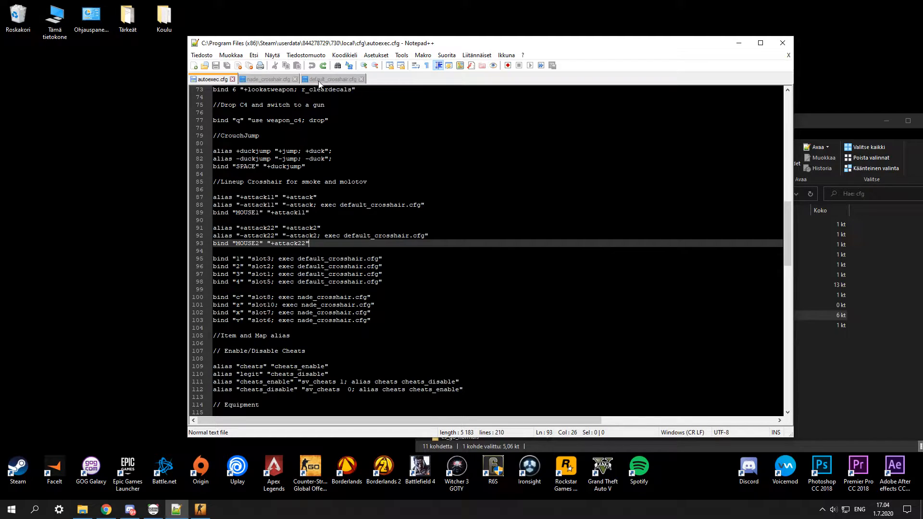
mouse_move(329, 79)
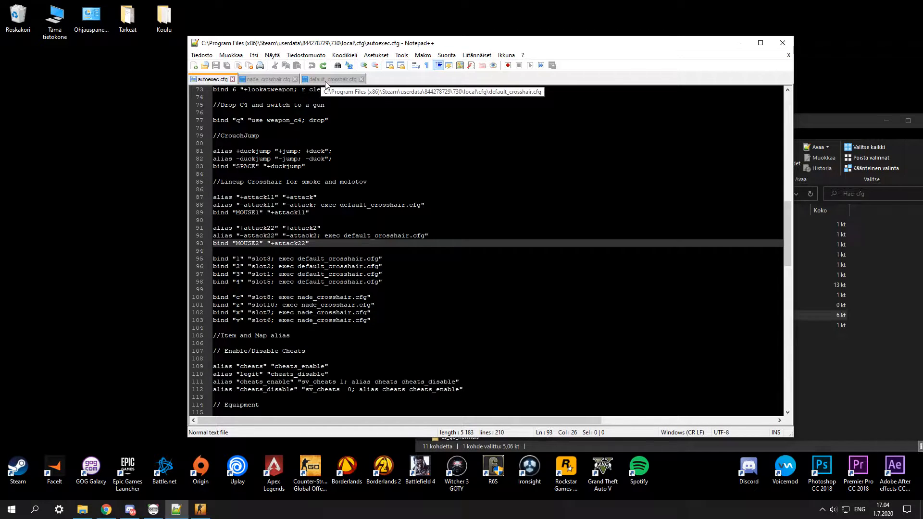
click(329, 79)
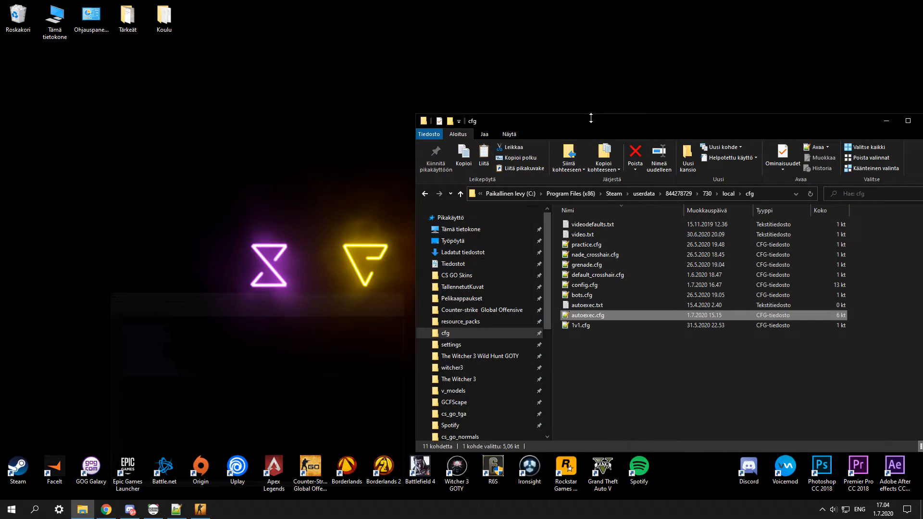
mouse_move(587, 315)
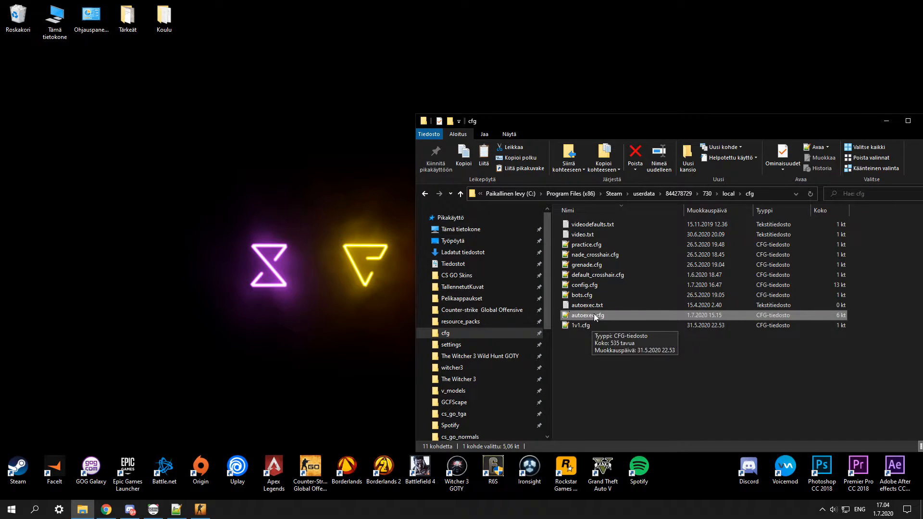
double_click(587, 315)
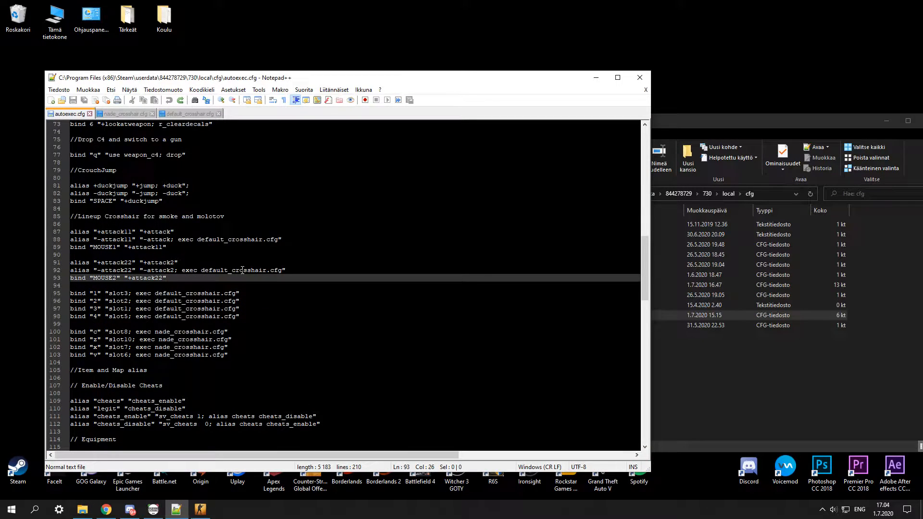
Review default_crosshair.cfg and reopen nade_crosshair.cfg from the cfg folder with its settings highlighted
drag(174, 231, 89, 239)
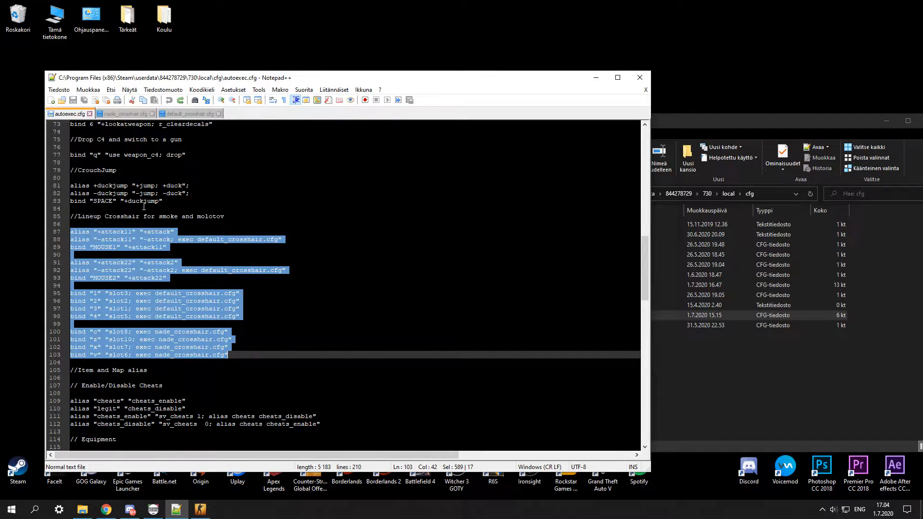
click(188, 113)
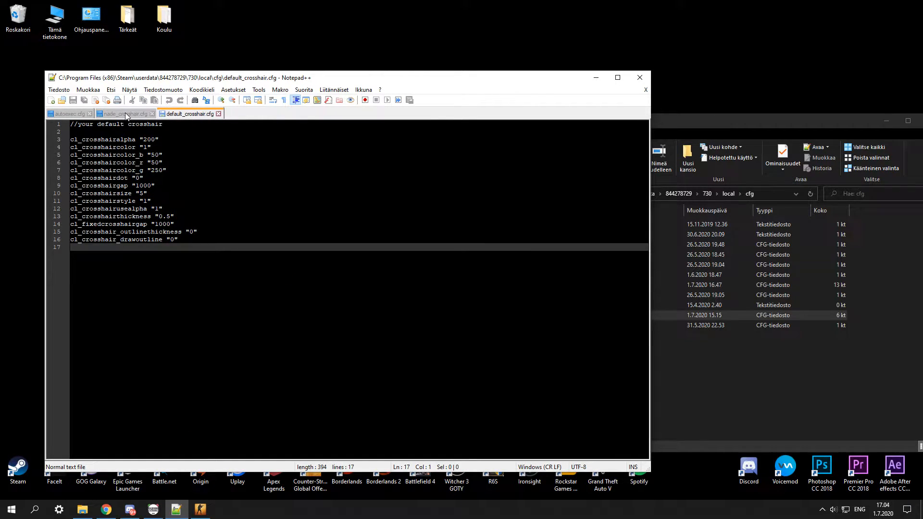
click(122, 114)
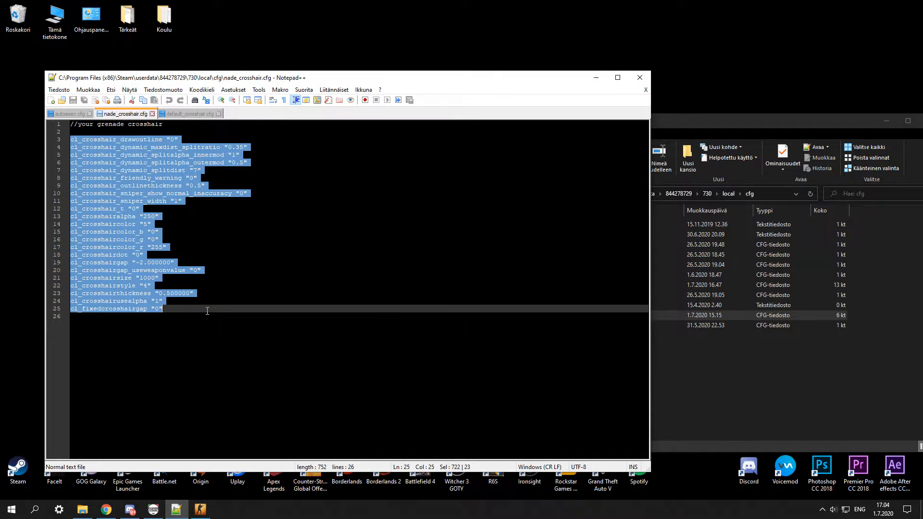
click(639, 77)
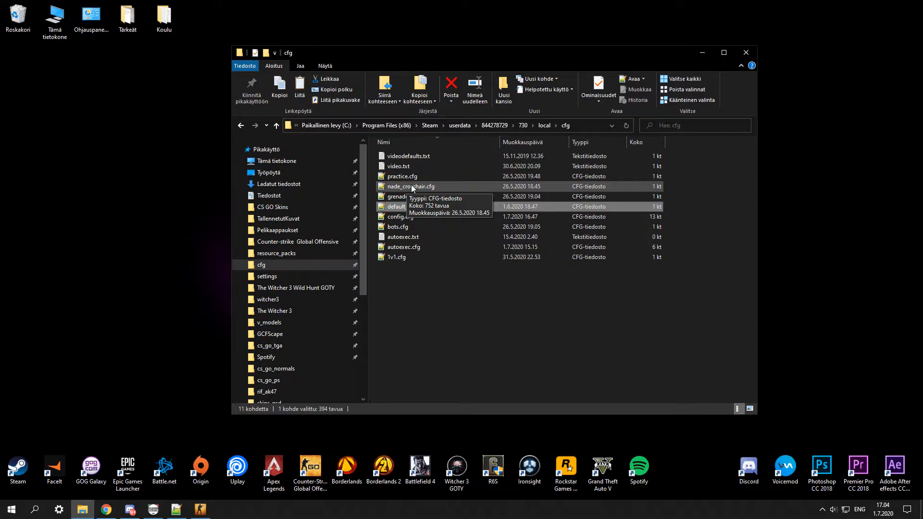
double_click(415, 186)
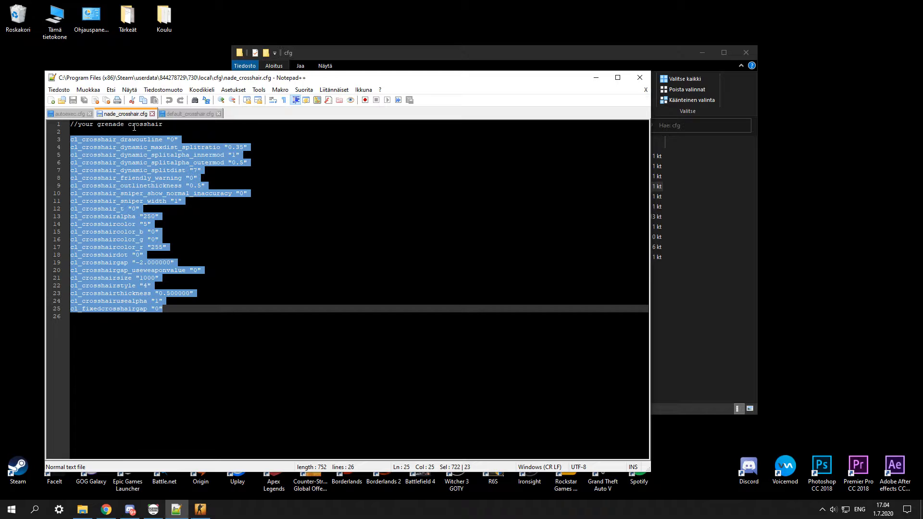
Return to autoexec.cfg and highlight the lineup crosshair alias and bind block (lines 87–103)
click(67, 114)
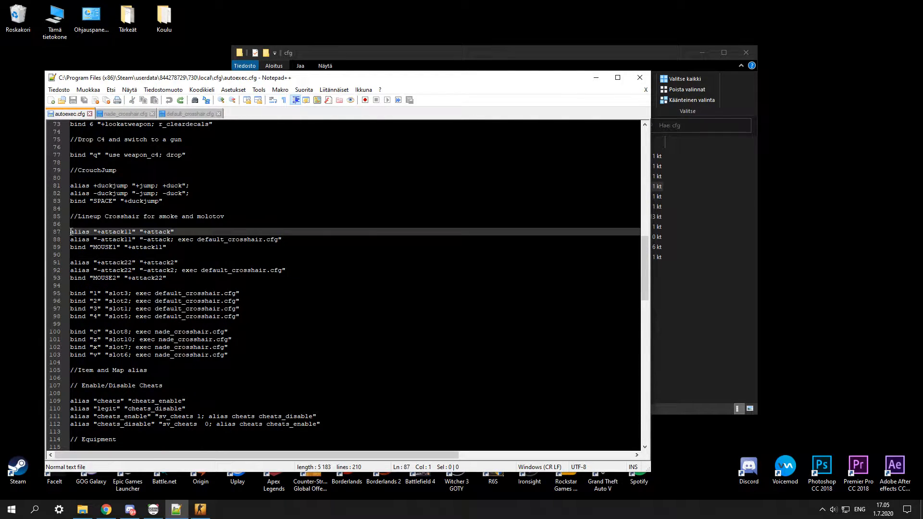
drag(70, 231, 235, 354)
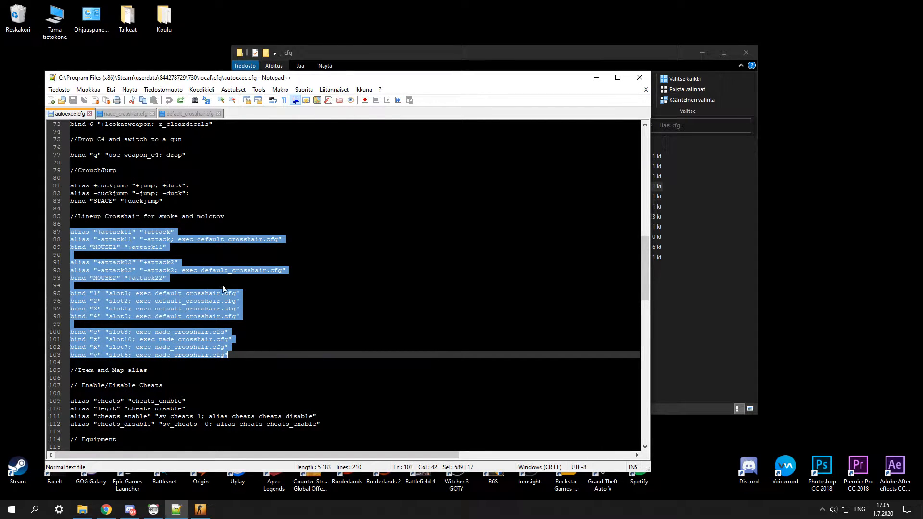
click(216, 293)
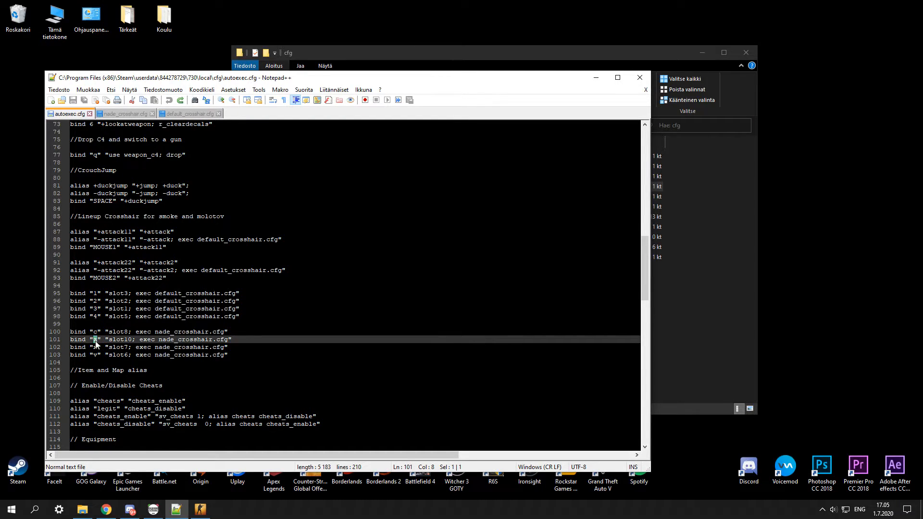
Highlight the x and v grenade binds and the weapon-slot bind lines 95–103 while explaining
click(94, 347)
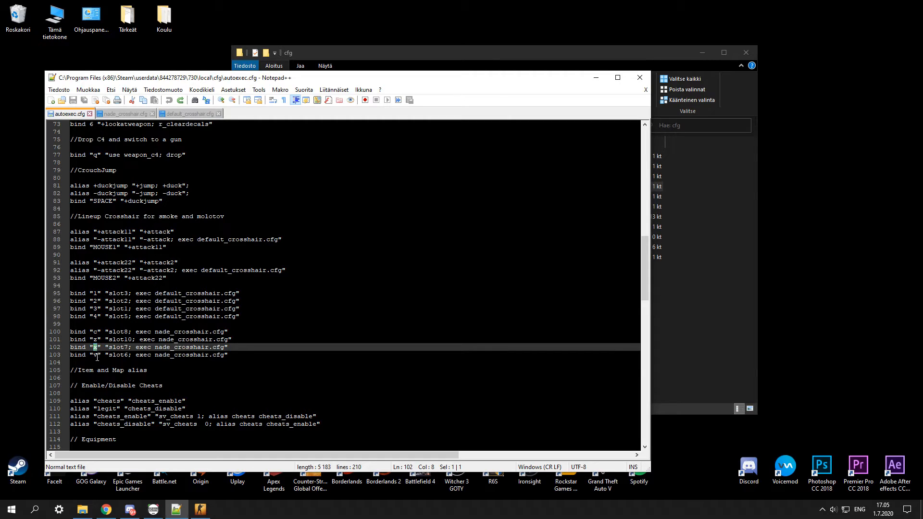
click(94, 355)
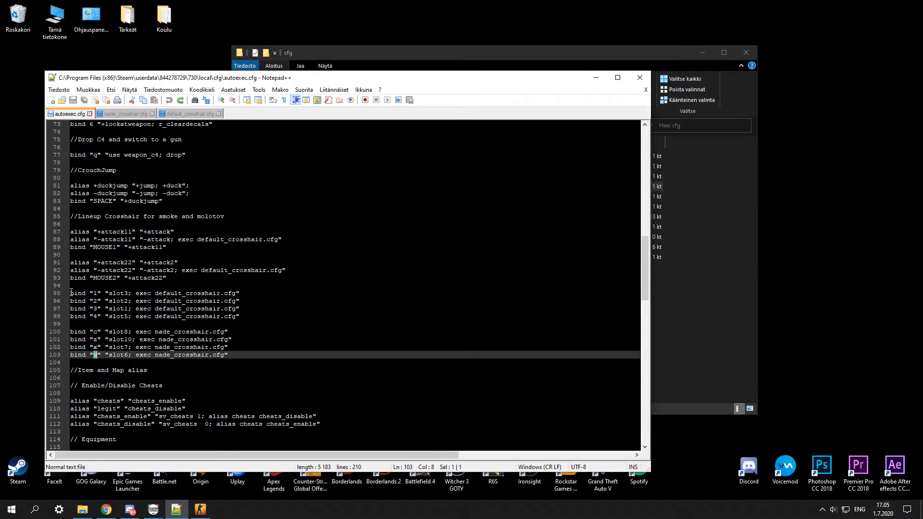
drag(70, 292, 229, 355)
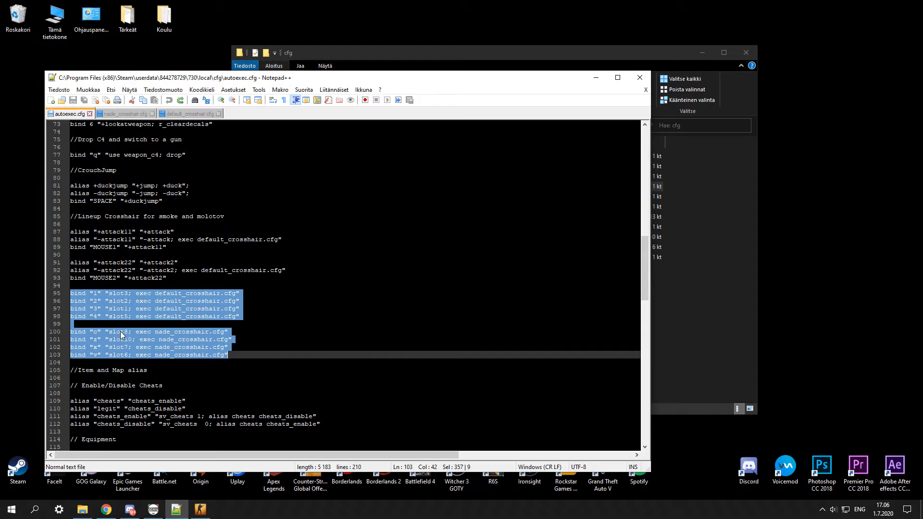
mouse_move(130, 345)
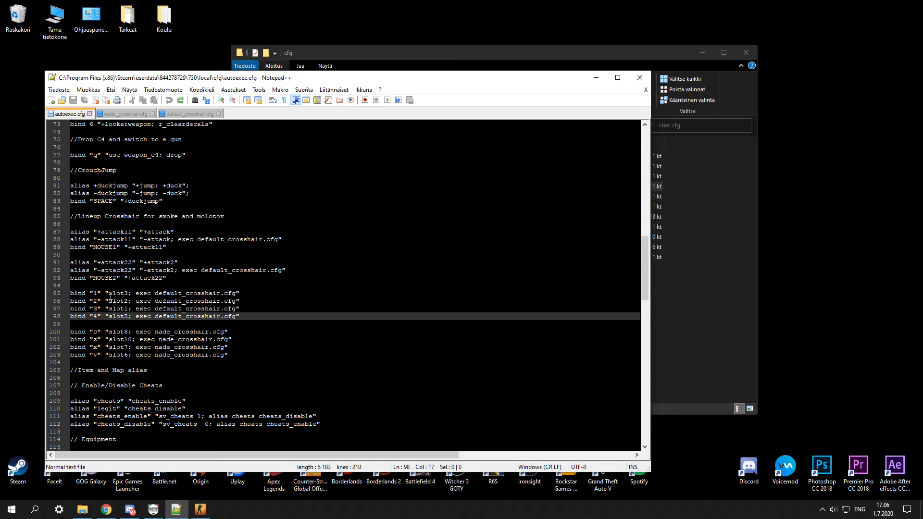
double_click(116, 293)
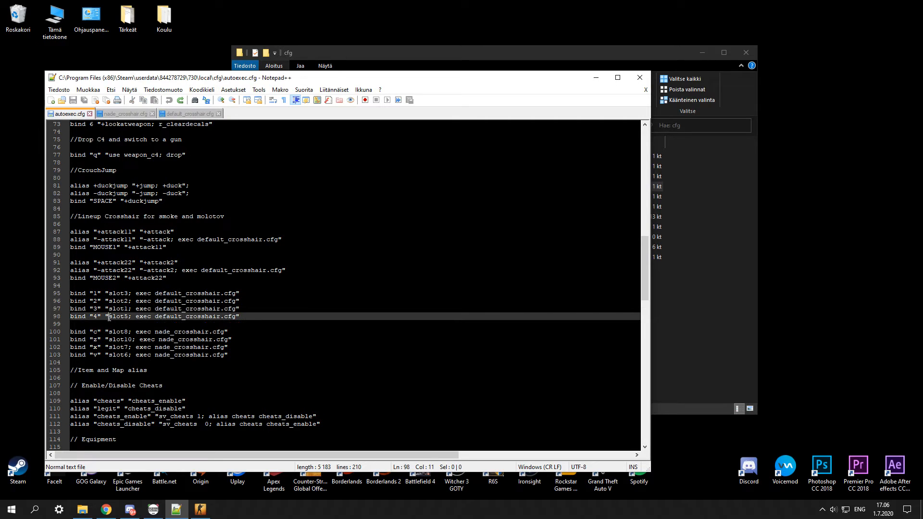
double_click(120, 316)
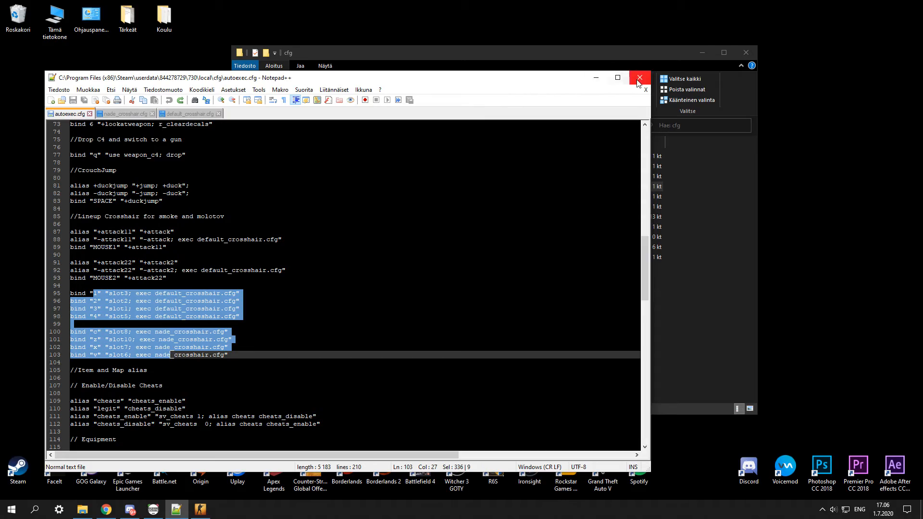
Close Notepad++ leaving autoexec.cfg unchanged and the cfg folder showing
click(639, 77)
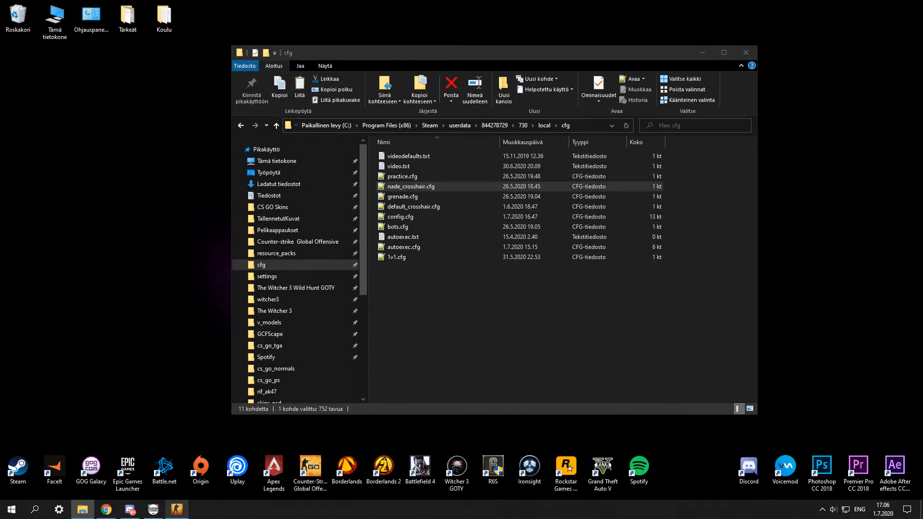